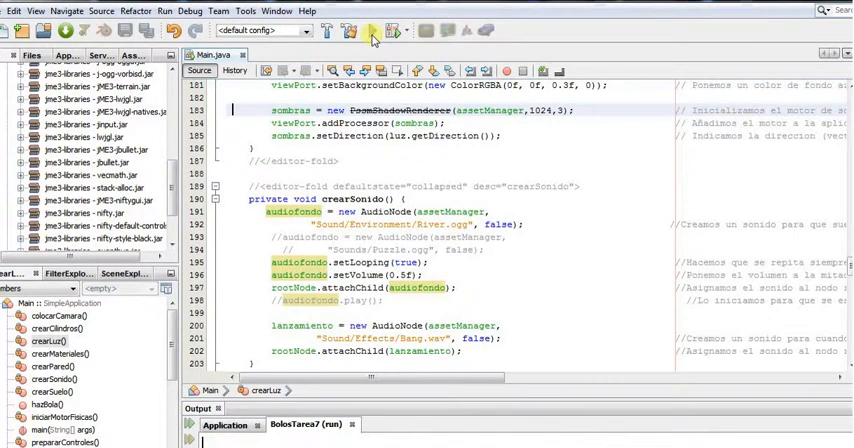
- Run the game project so the jMonkeyEngine 3.0 display settings dialog appears
click(368, 32)
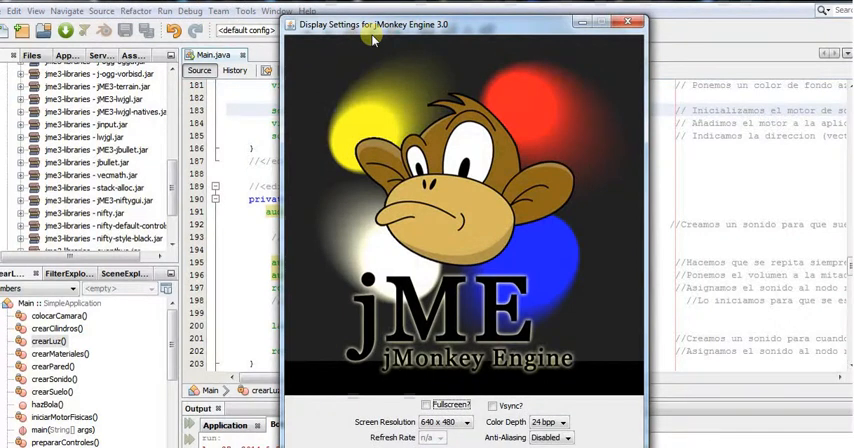